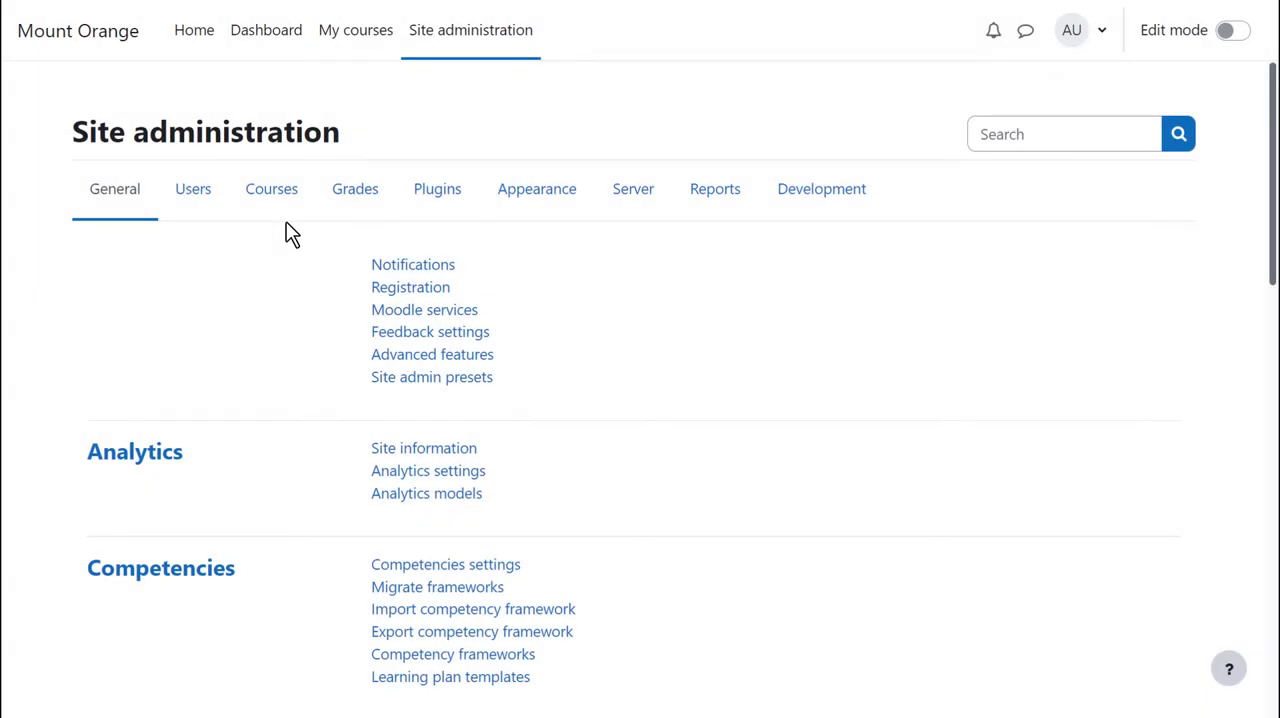
{"action": "mouse_move", "coordinate": [271, 195]}
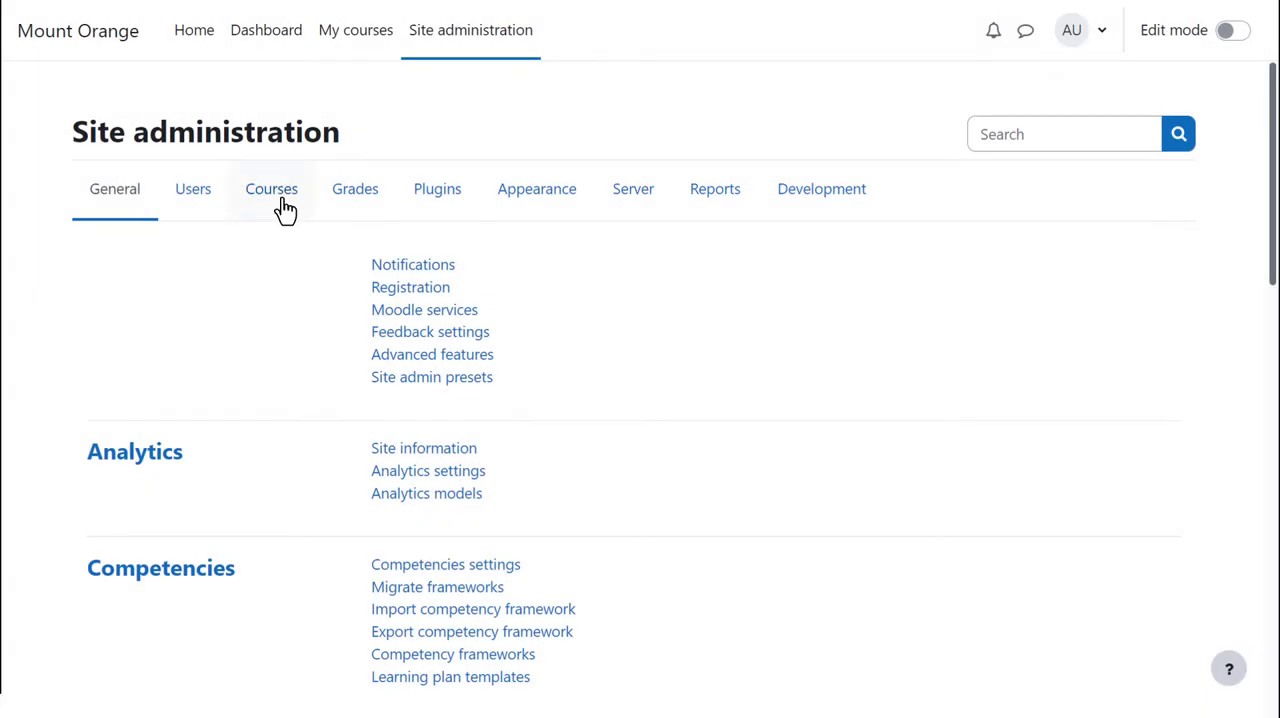
- Upload the Language Studies .mbz file via Restore course and confirm its backup details
{"action": "left_click", "coordinate": [271, 188]}
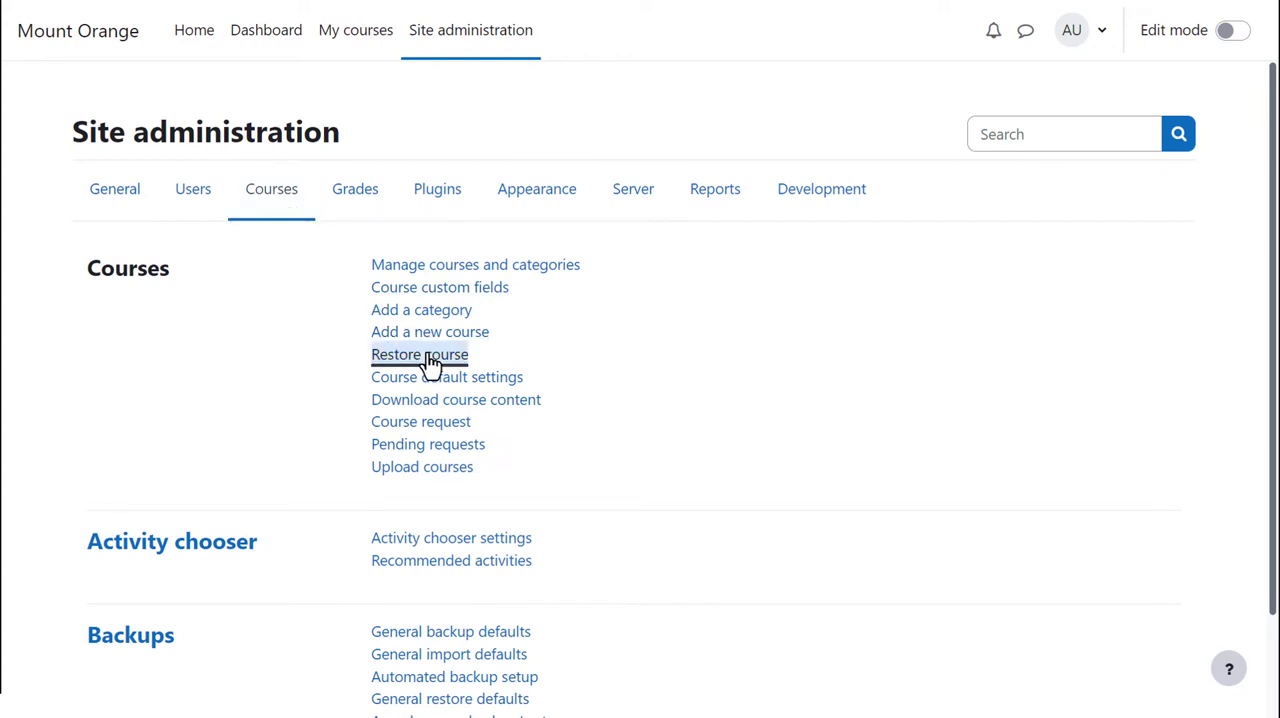
{"action": "left_click", "coordinate": [419, 354]}
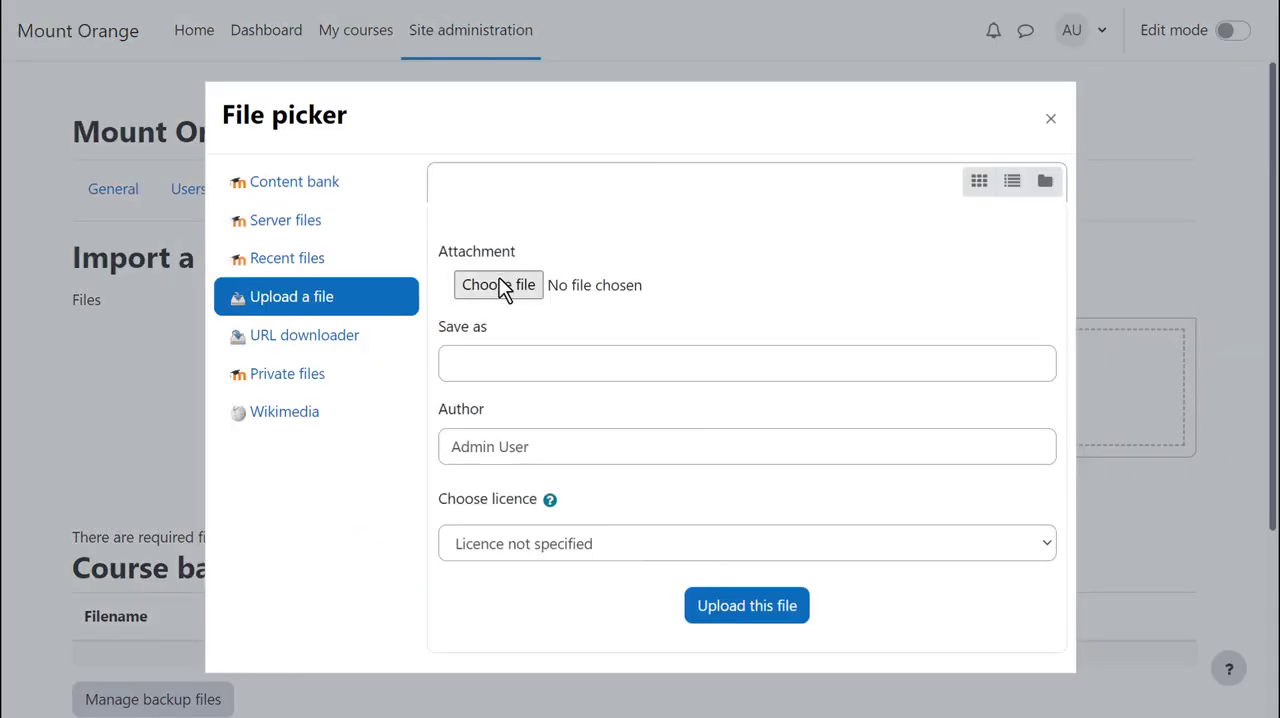
{"action": "left_click", "coordinate": [498, 285]}
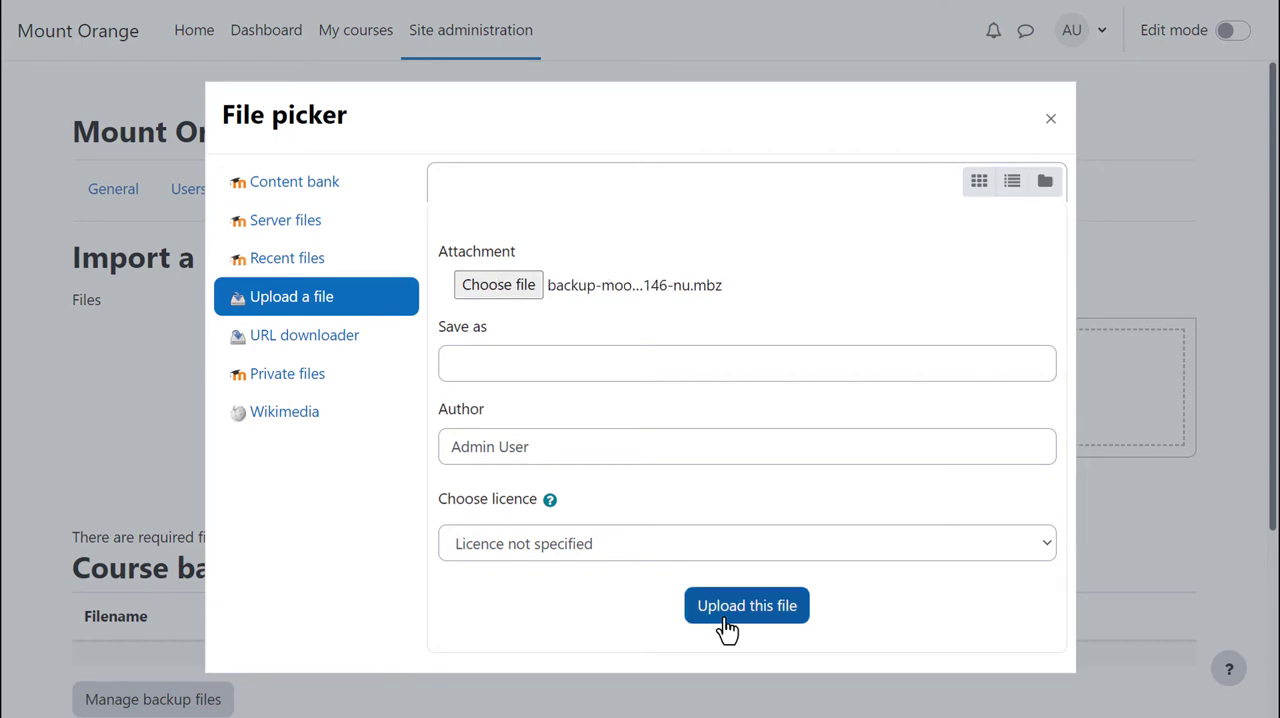
{"action": "left_click", "coordinate": [746, 605]}
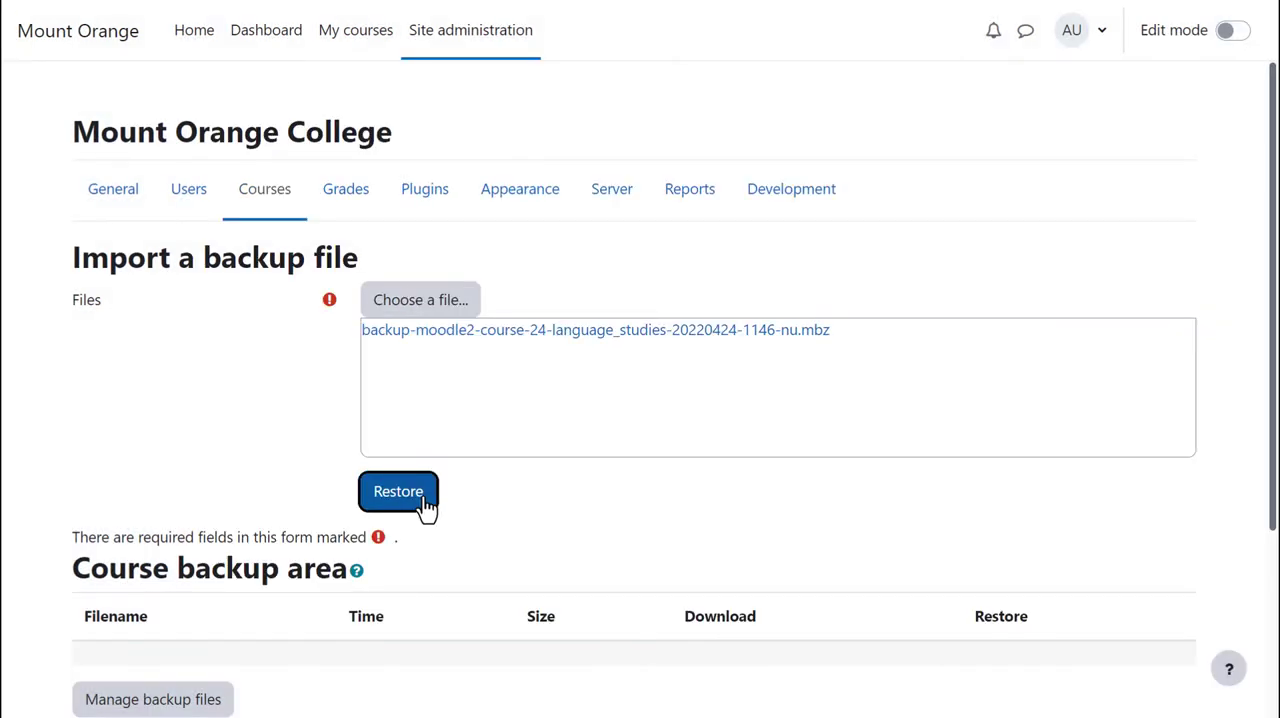
{"action": "left_click", "coordinate": [398, 491]}
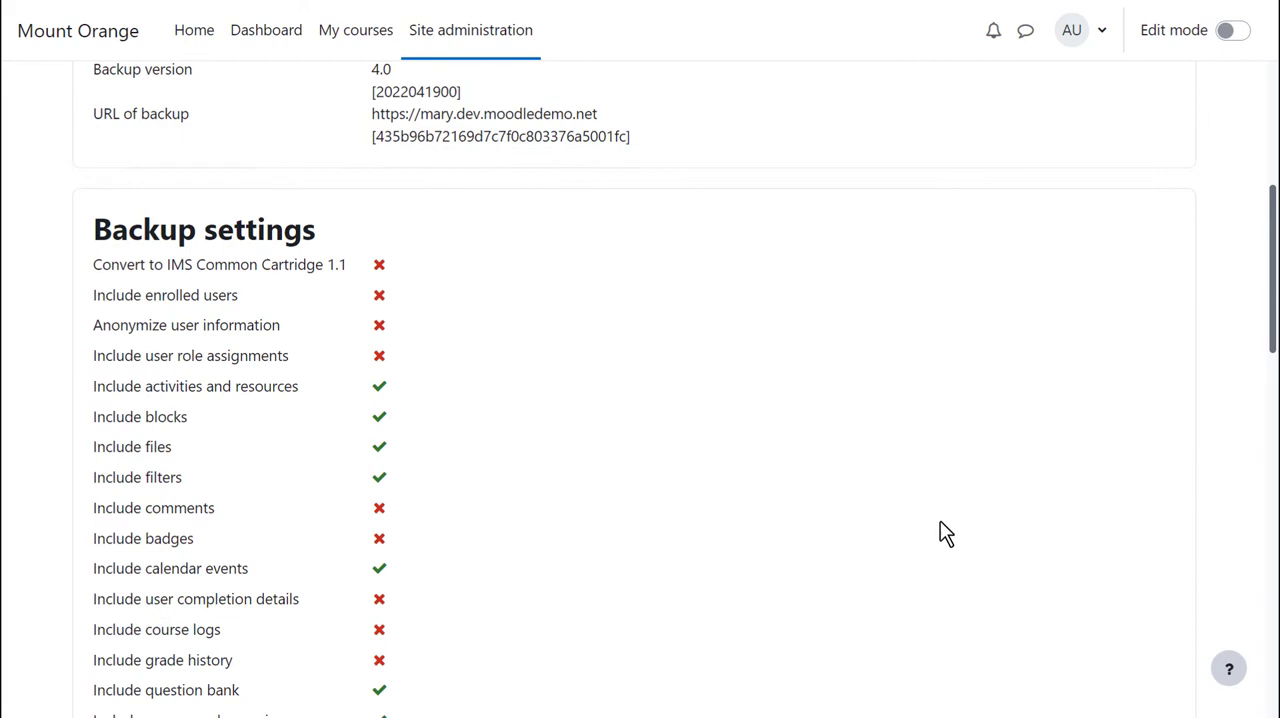
{"action": "scroll", "scroll_direction": "down", "scroll_amount": 3}
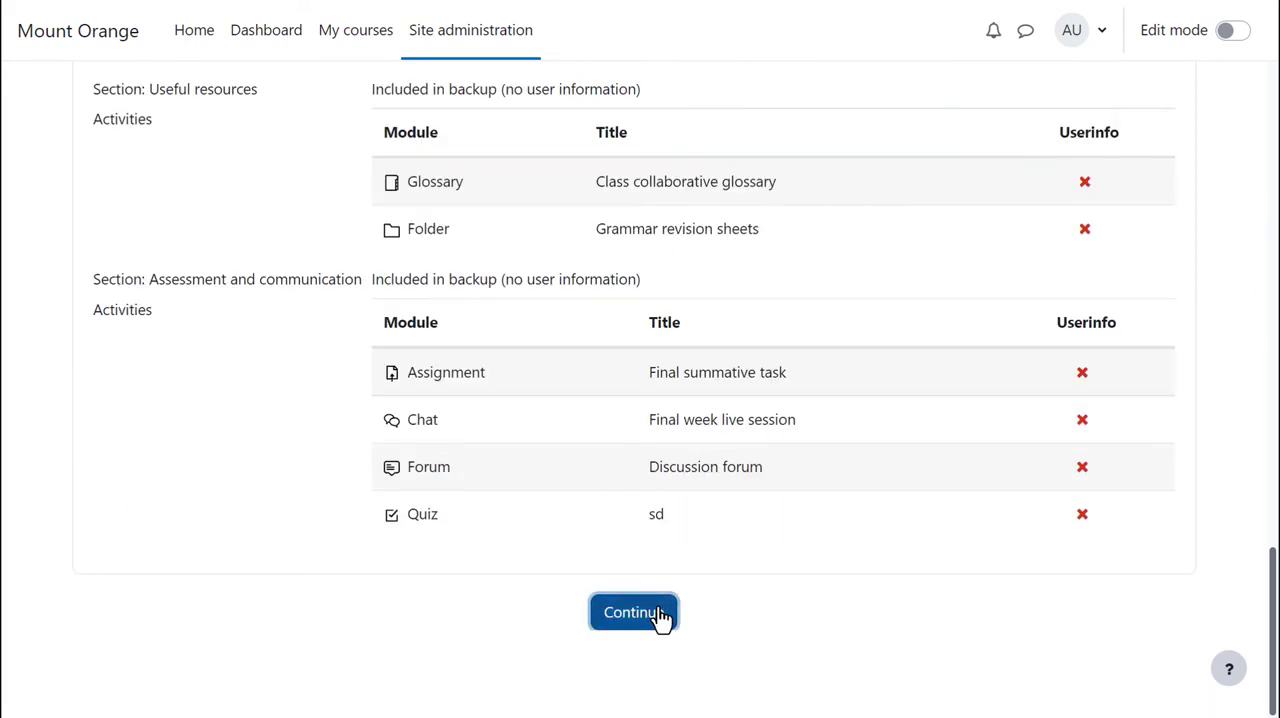
{"action": "left_click", "coordinate": [633, 612]}
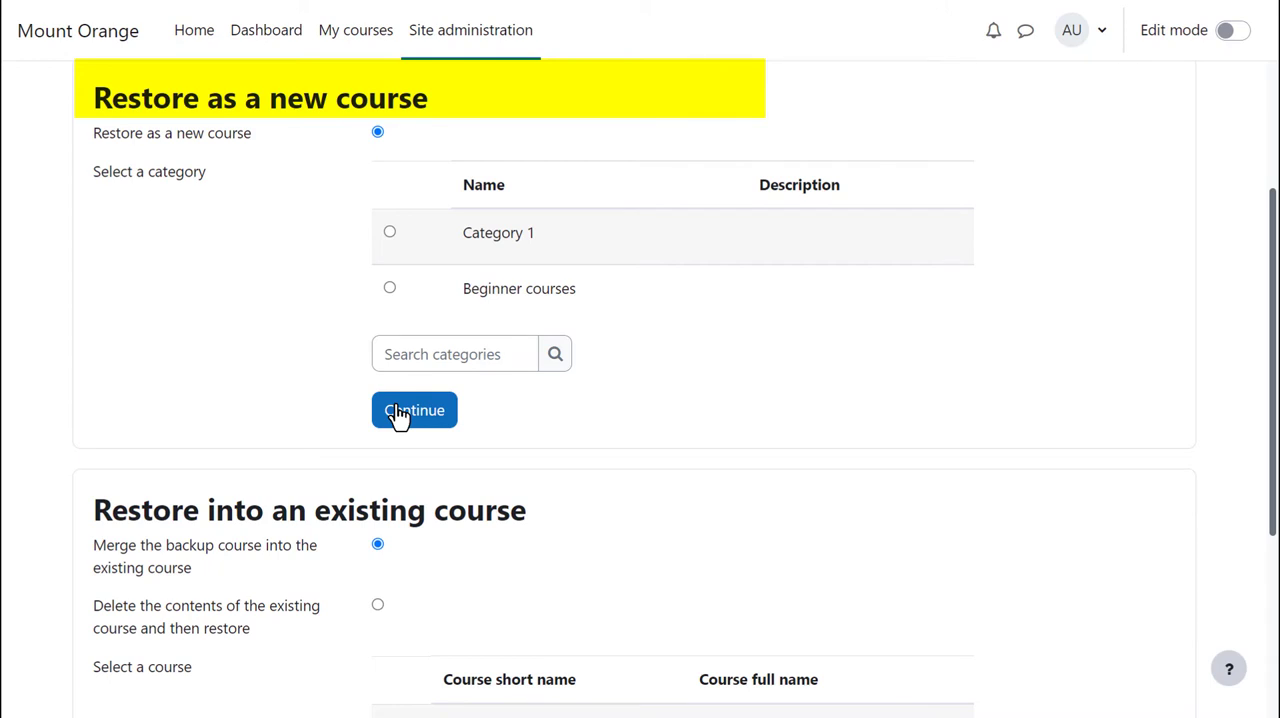
- Restore as a new course in Beginner courses and accept the default restore settings
{"action": "left_click", "coordinate": [389, 288]}
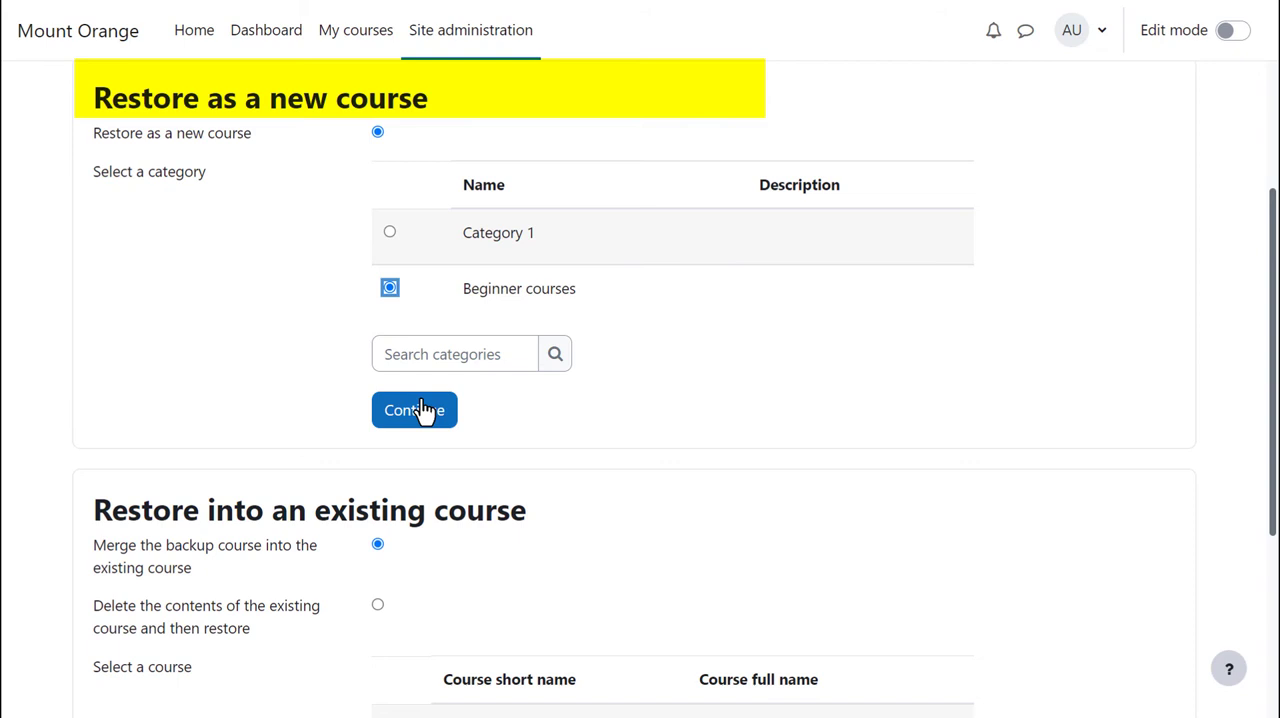
{"action": "left_click", "coordinate": [414, 410]}
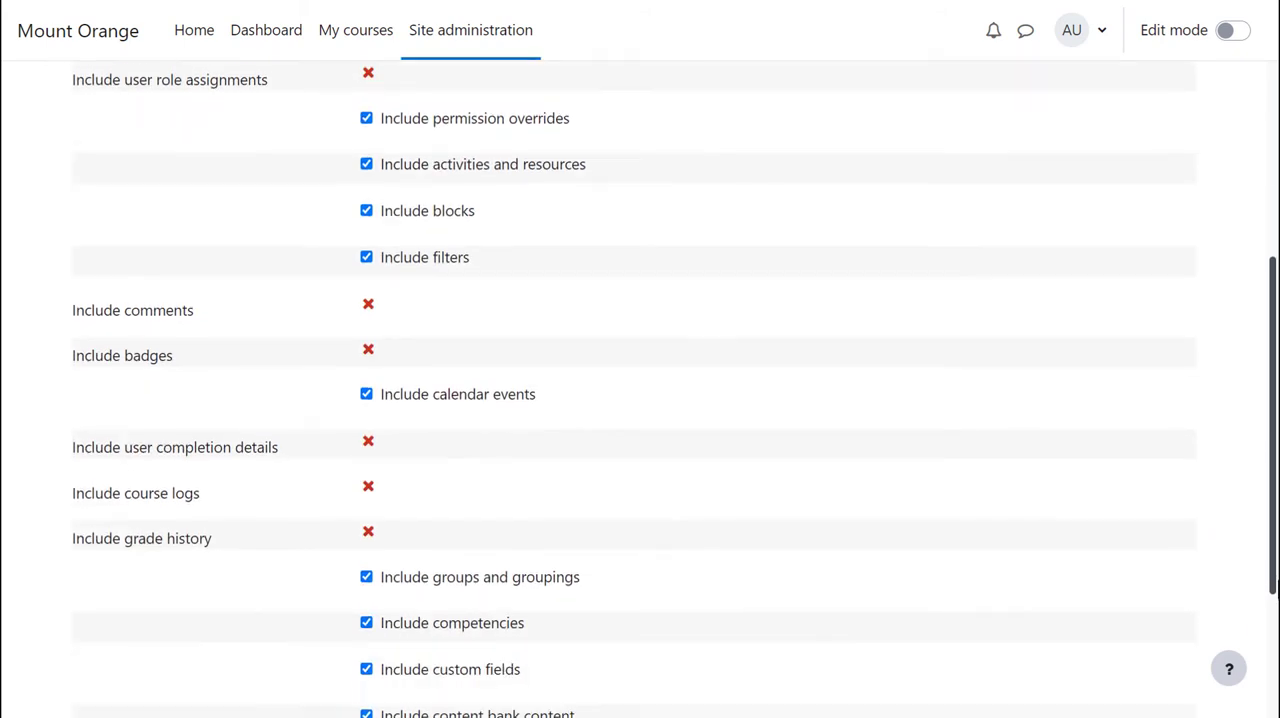
{"action": "scroll", "scroll_direction": "down", "scroll_amount": 3}
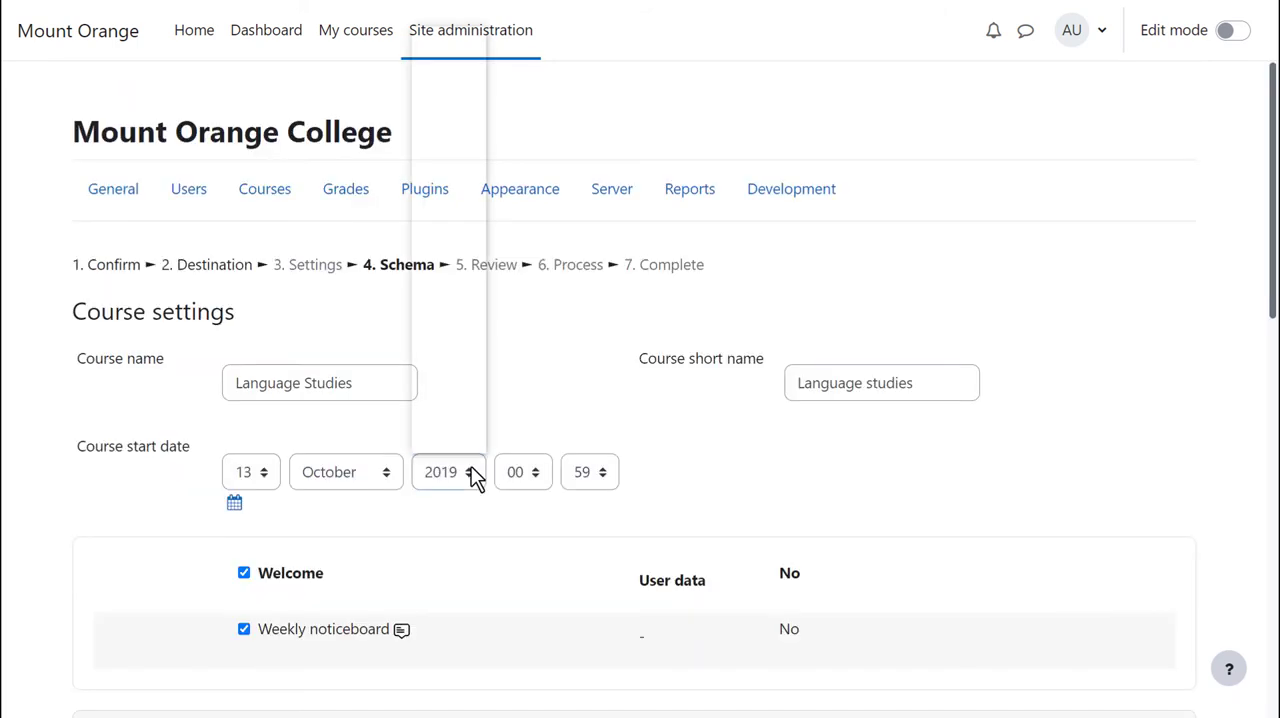
- Change the course start date to May 2022 and proceed to the review
{"action": "left_click", "coordinate": [470, 466]}
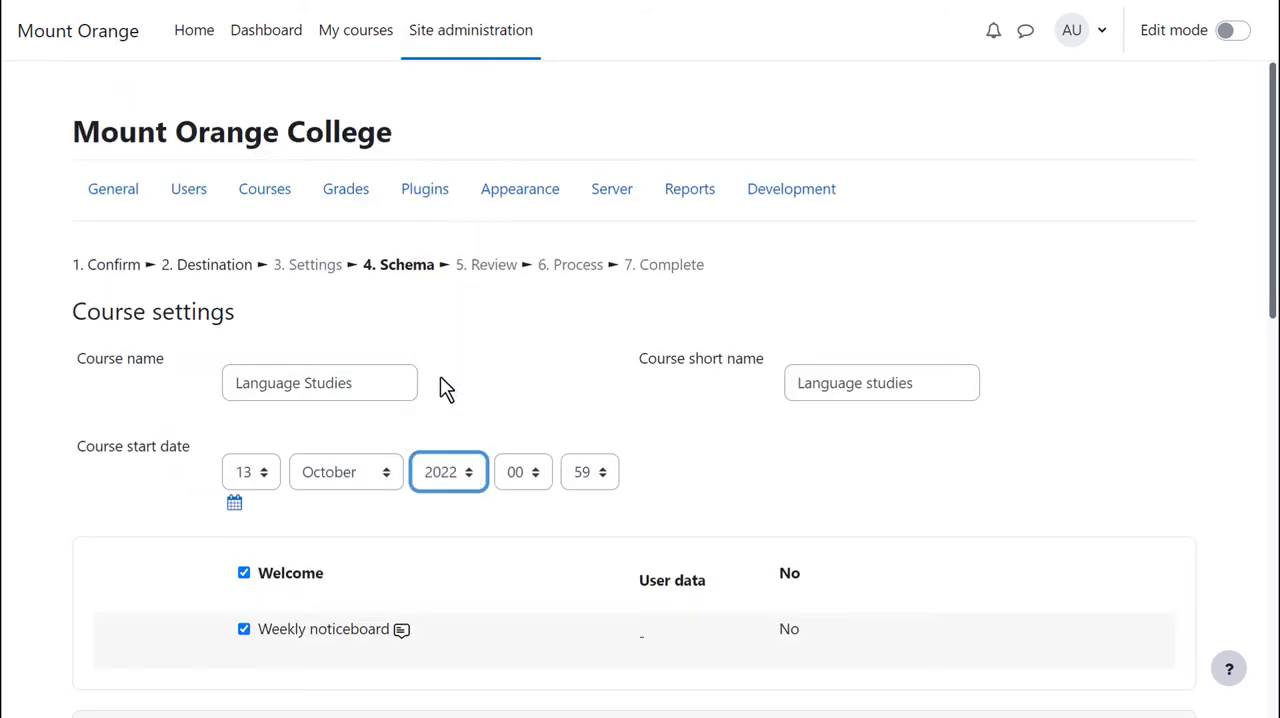
{"action": "left_click", "coordinate": [345, 471]}
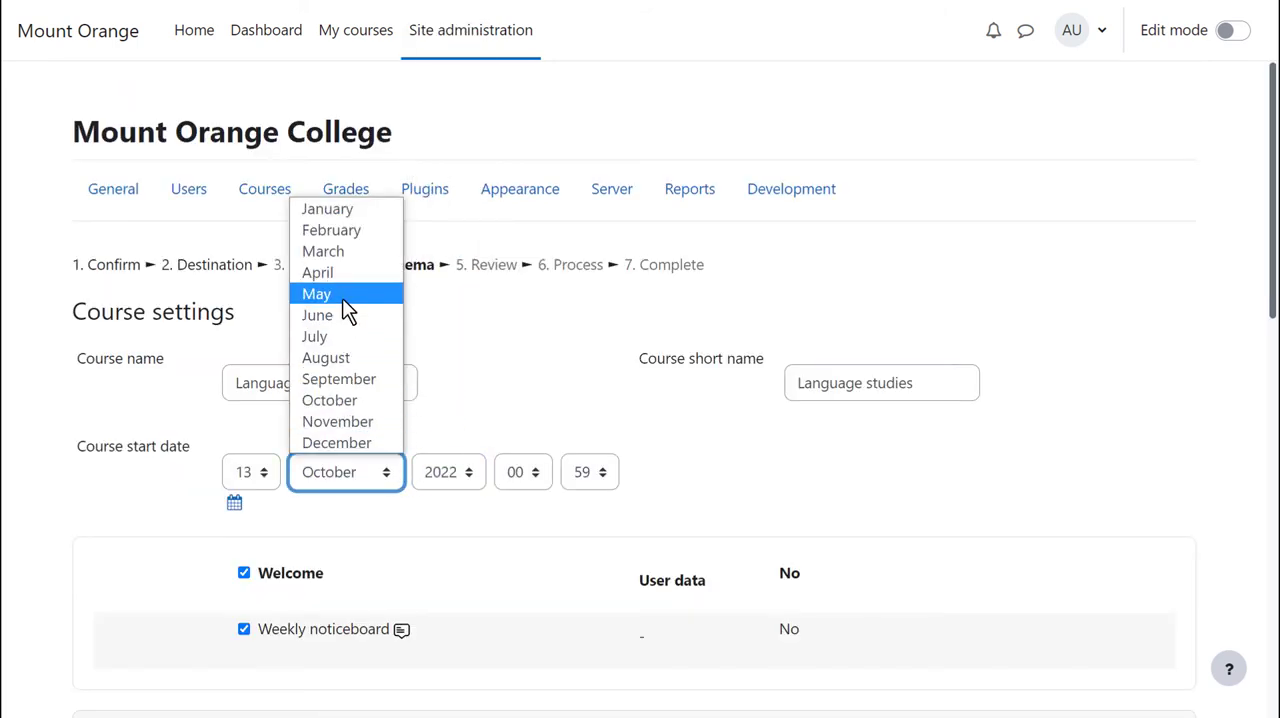
{"action": "left_click", "coordinate": [316, 293]}
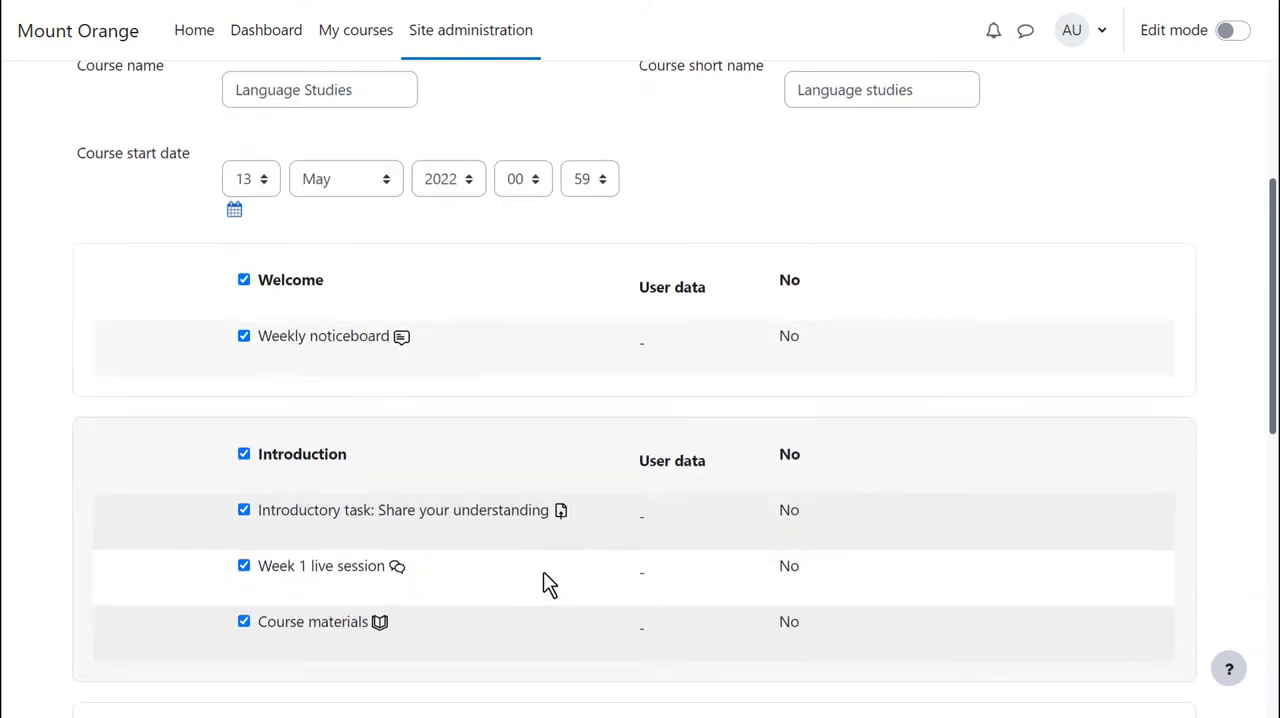
{"action": "scroll", "scroll_direction": "down", "scroll_amount": 3}
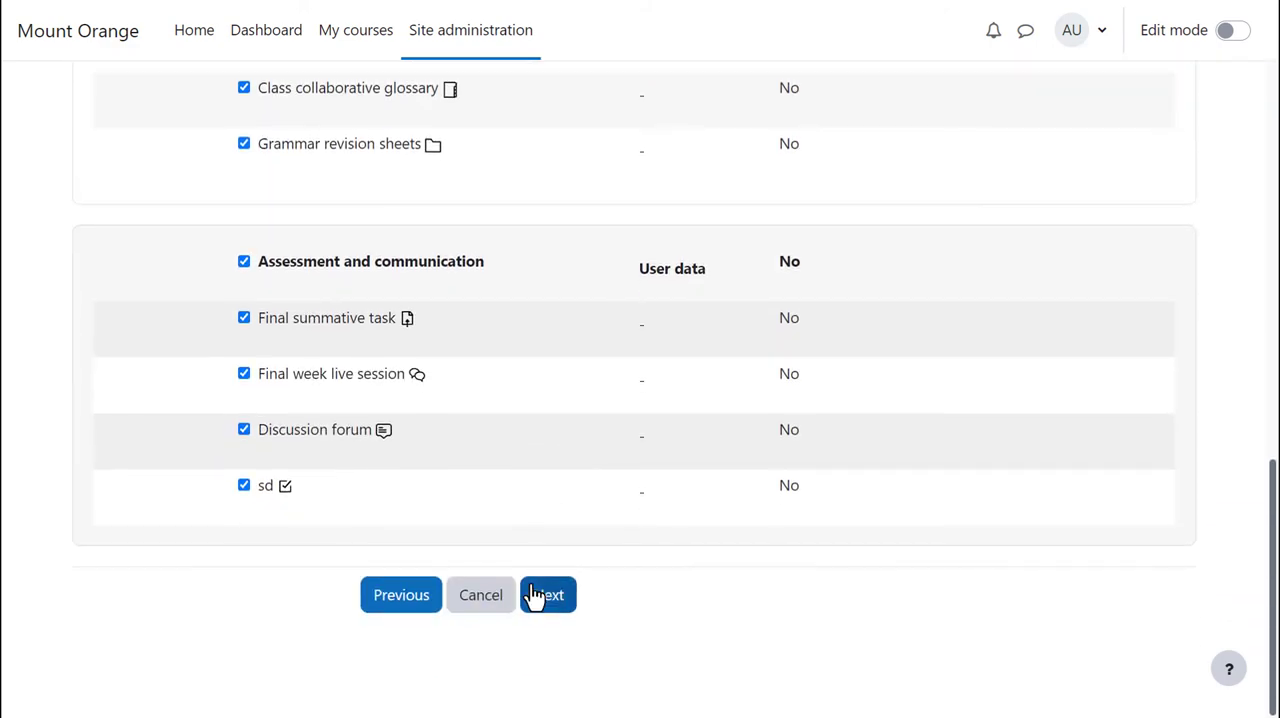
{"action": "left_click", "coordinate": [547, 594]}
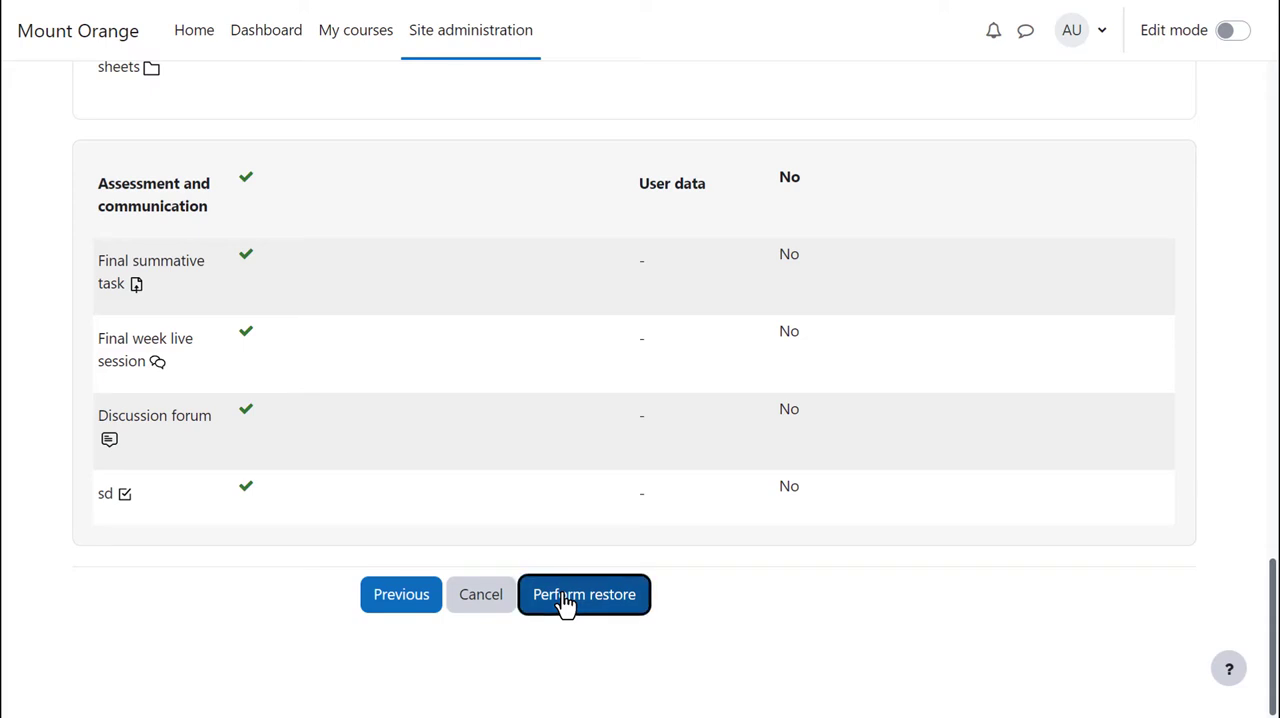
- Perform the restore and open the new Language Studies course
{"action": "left_click", "coordinate": [584, 594]}
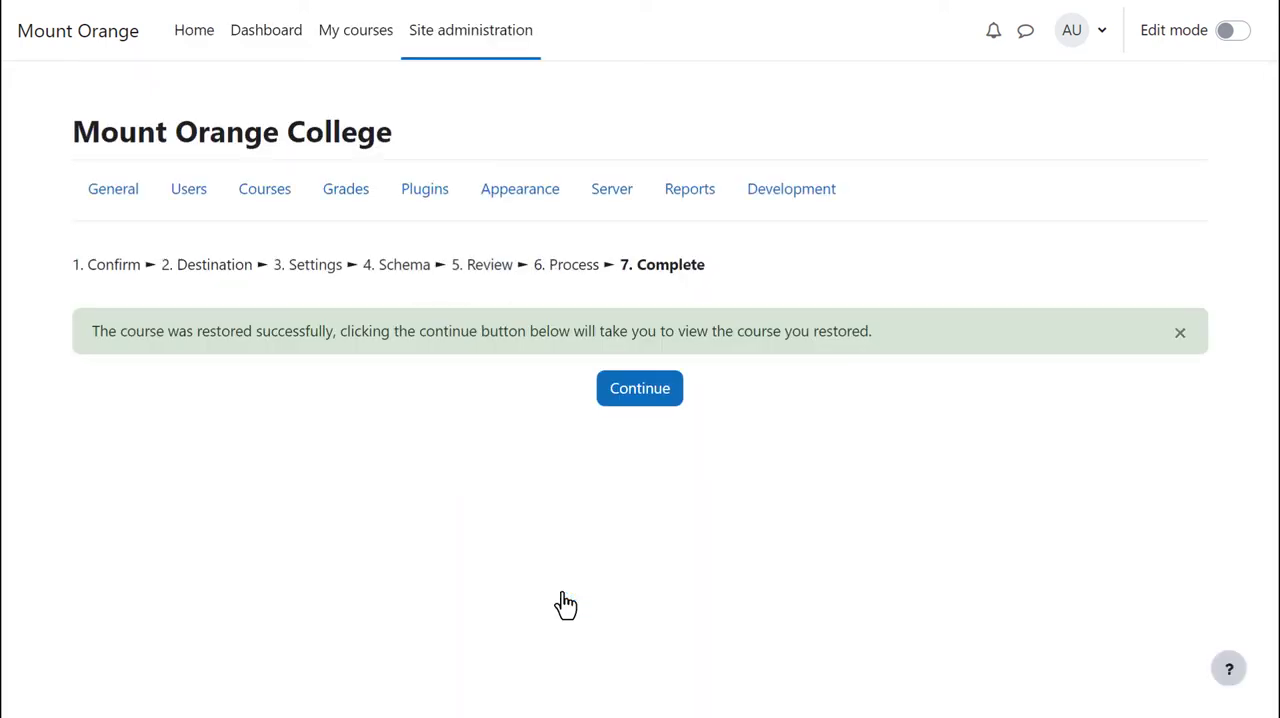
{"action": "mouse_move", "coordinate": [673, 486]}
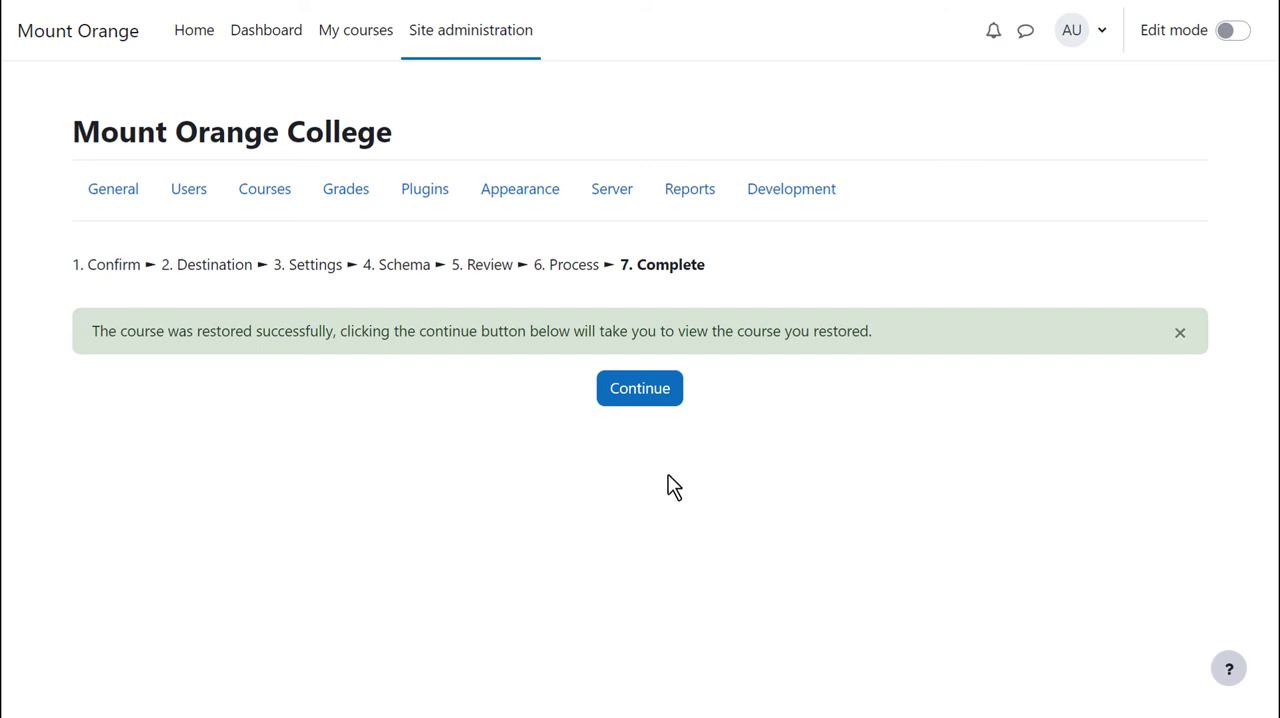
{"action": "mouse_move", "coordinate": [640, 388]}
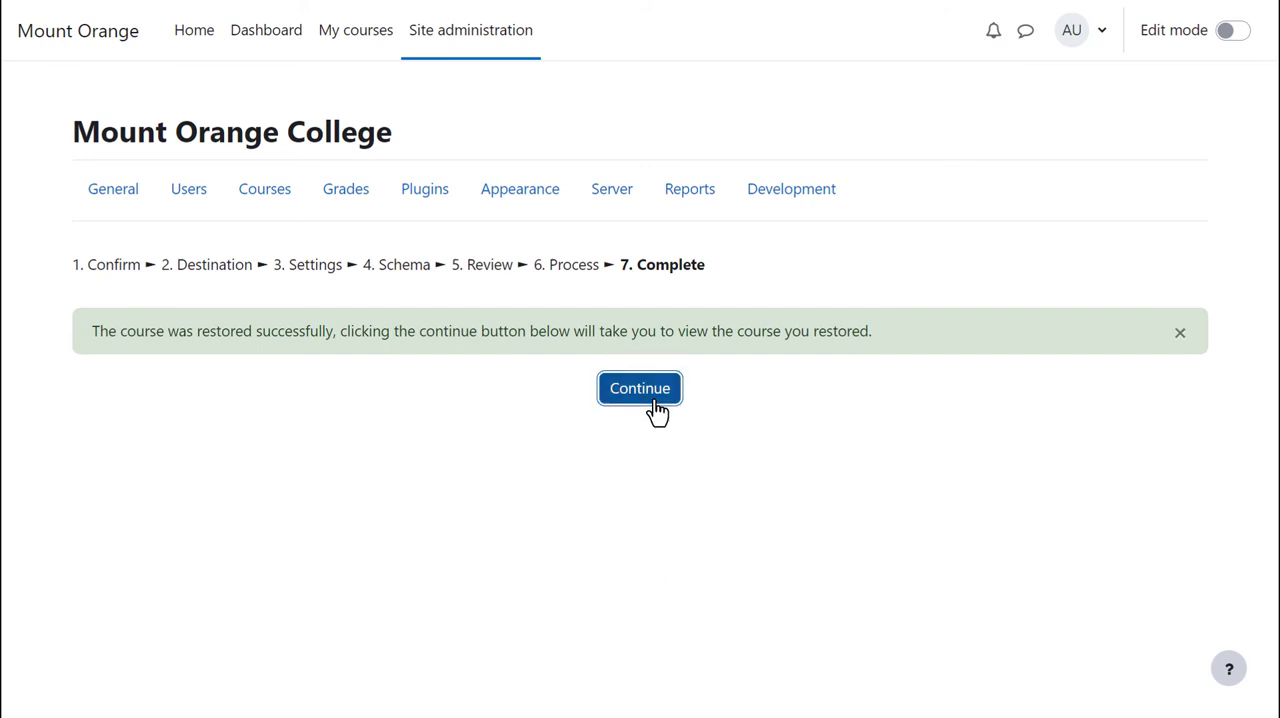
{"action": "left_click", "coordinate": [639, 388]}
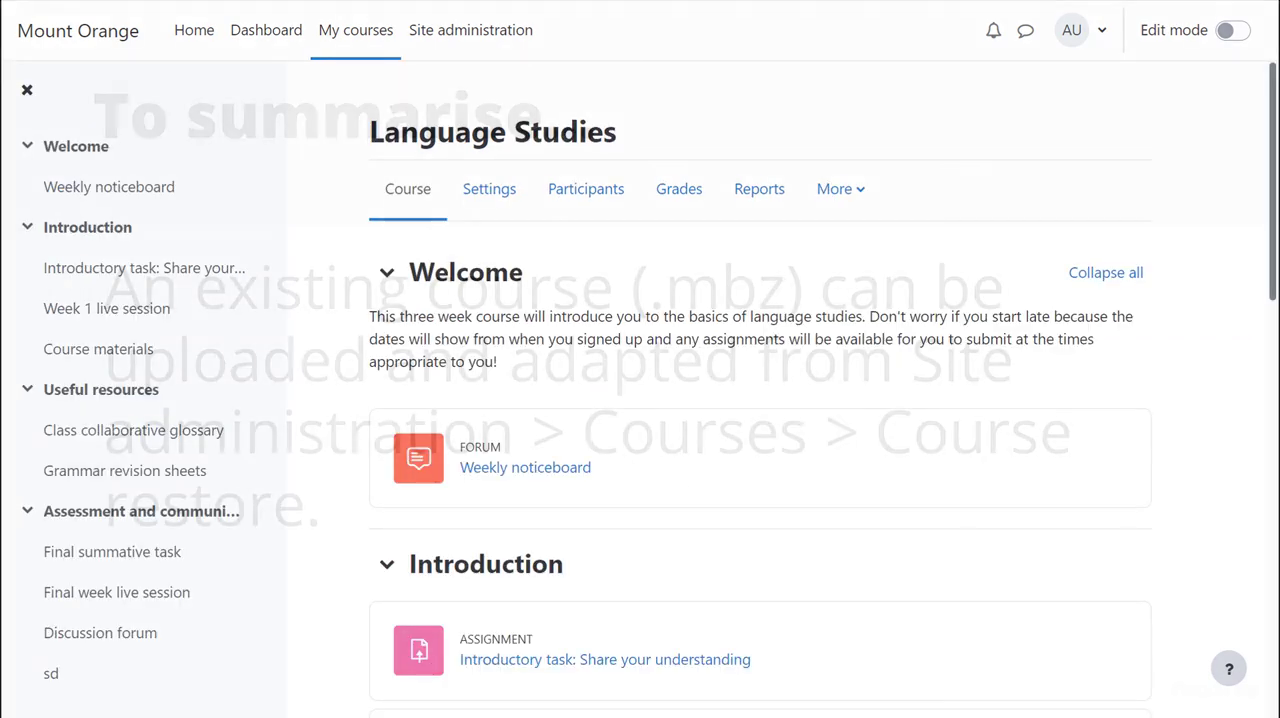